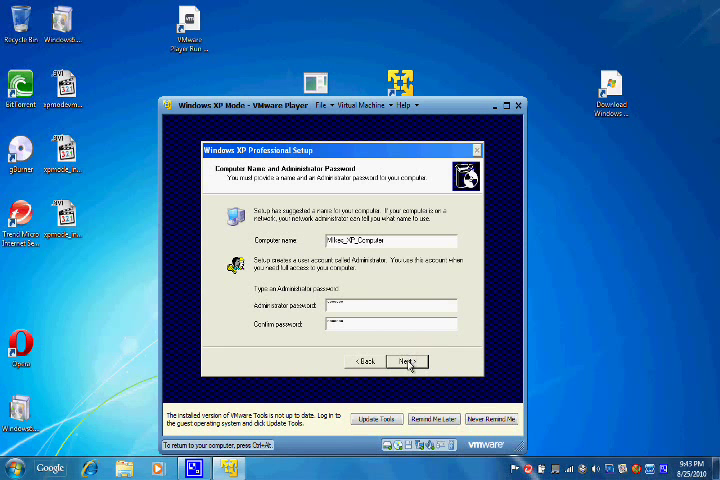
# Accept the computer name and administrator password, then choose the Eastern time zone and continue.
pyautogui.click(404, 360)
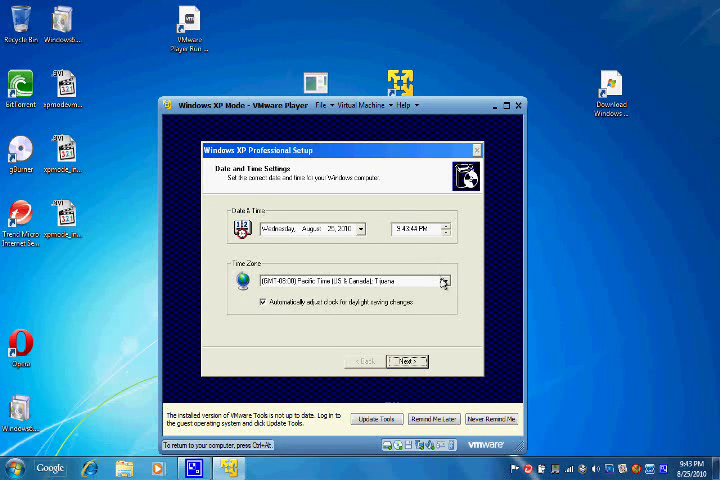
pyautogui.click(444, 280)
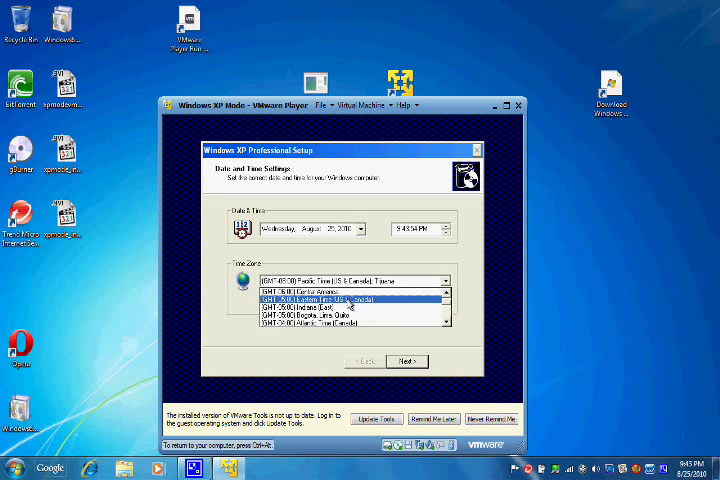
pyautogui.click(356, 298)
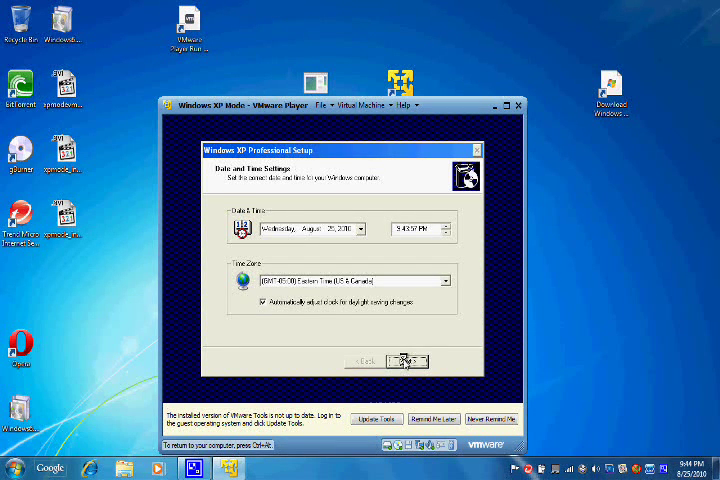
pyautogui.click(408, 360)
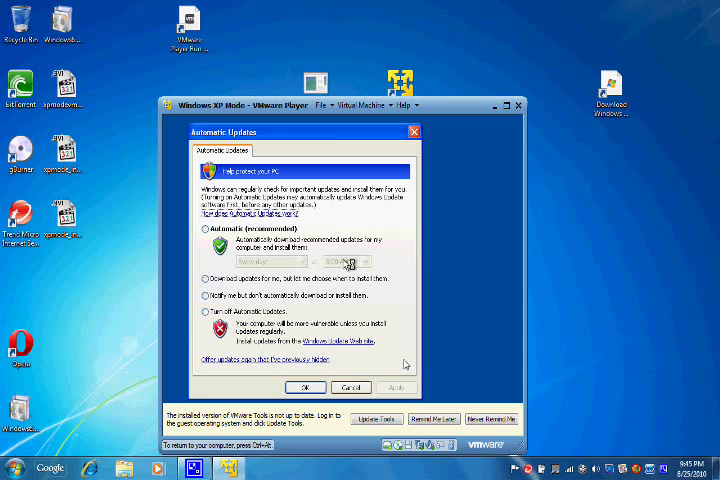
pyautogui.moveTo(340, 360)
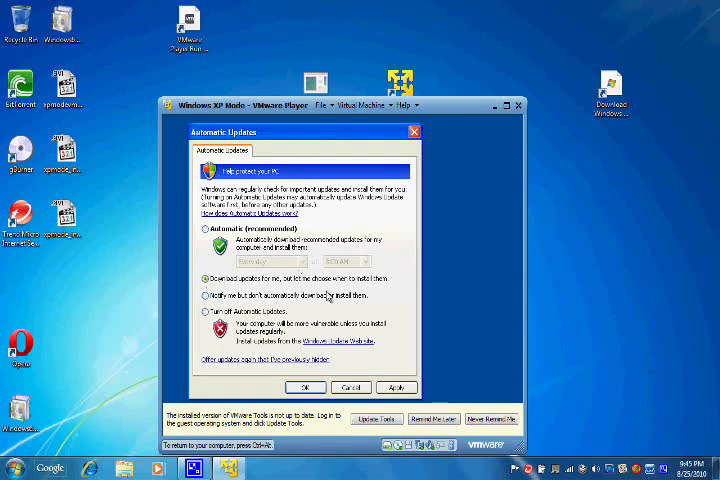
pyautogui.moveTo(404, 300)
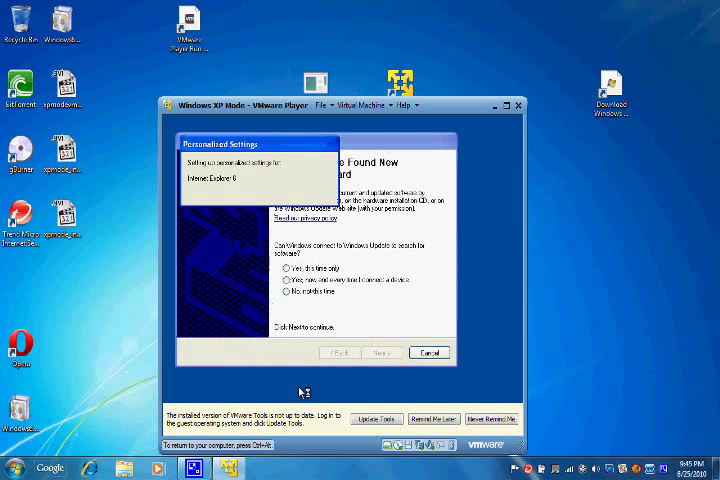
pyautogui.moveTo(356, 240)
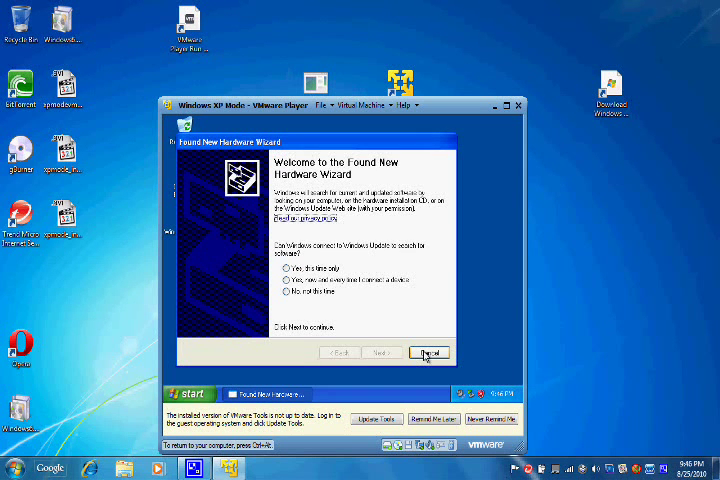
# Cancel the Found New Hardware Wizard so the XP desktop appears without installing drivers.
pyautogui.click(428, 352)
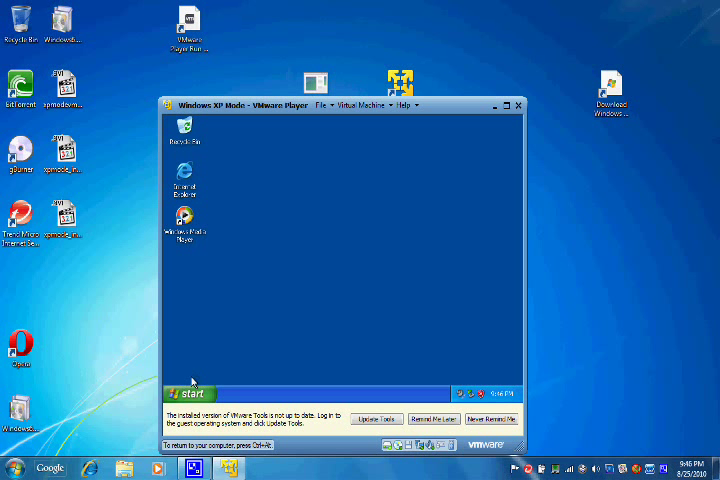
pyautogui.moveTo(276, 376)
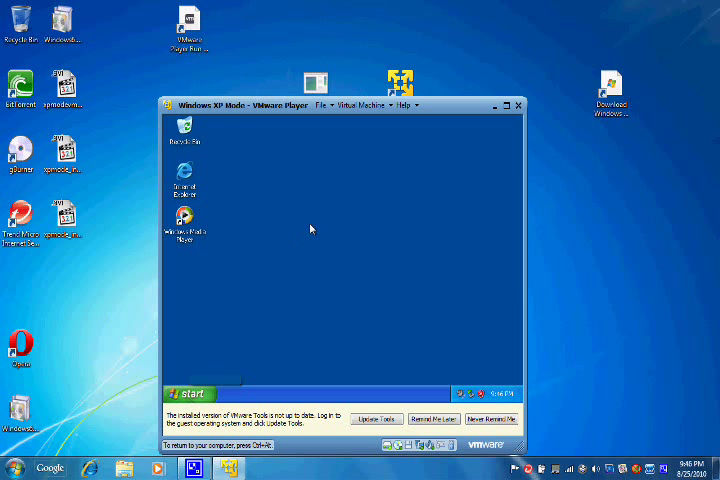
pyautogui.moveTo(490, 144)
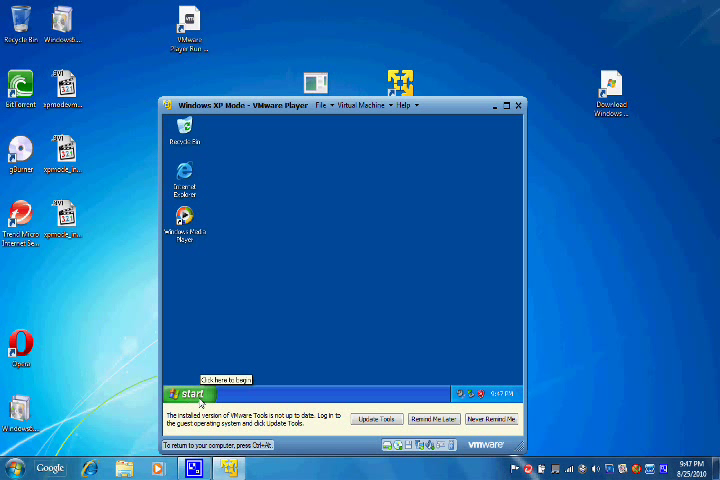
# Open the XP Start menu to reach Control Panel.
pyautogui.click(188, 392)
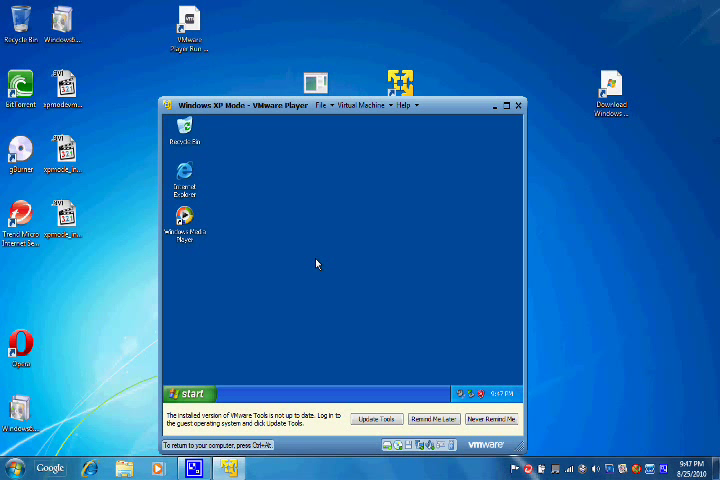
pyautogui.moveTo(418, 306)
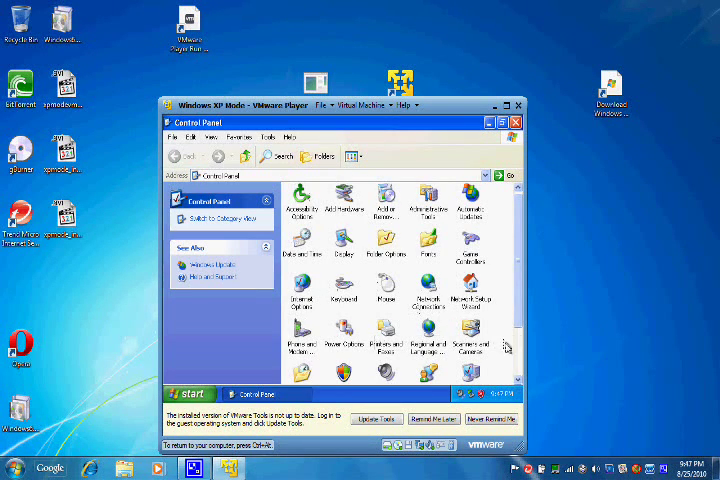
# Open System properties from Control Panel and launch Device Manager from its Hardware settings.
pyautogui.scroll(-3)
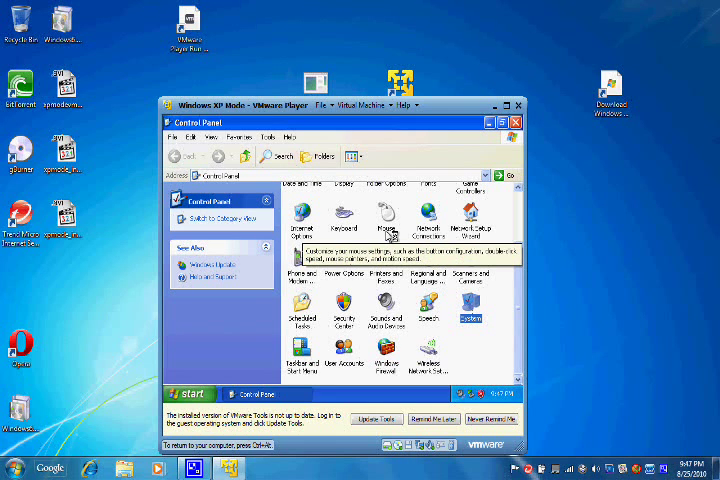
pyautogui.doubleClick(468, 318)
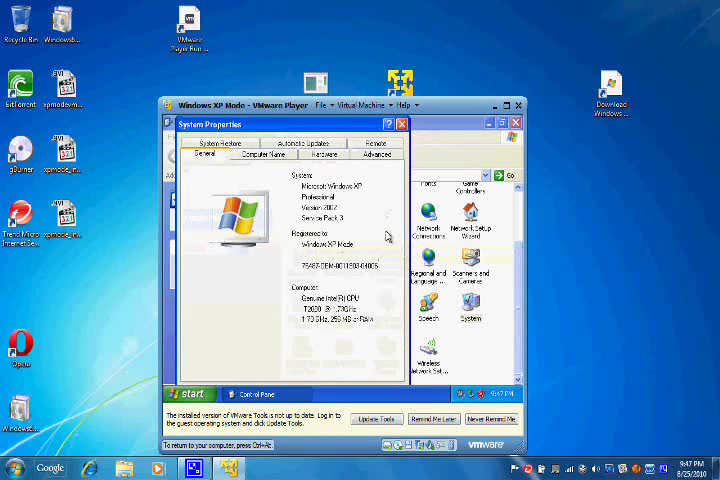
pyautogui.moveTo(328, 290)
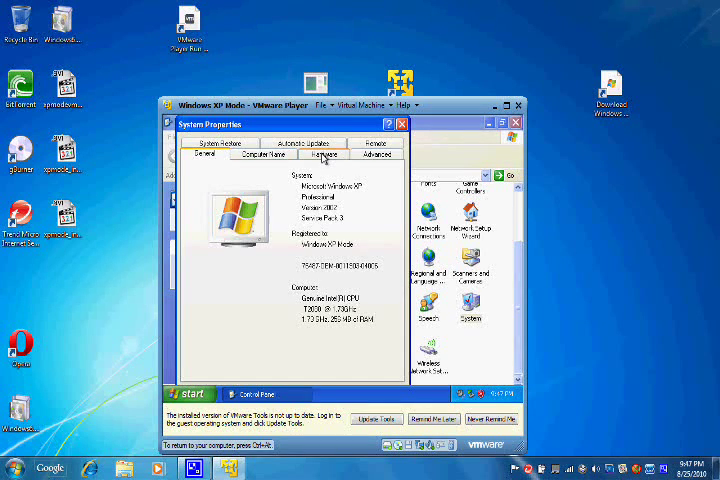
pyautogui.click(324, 156)
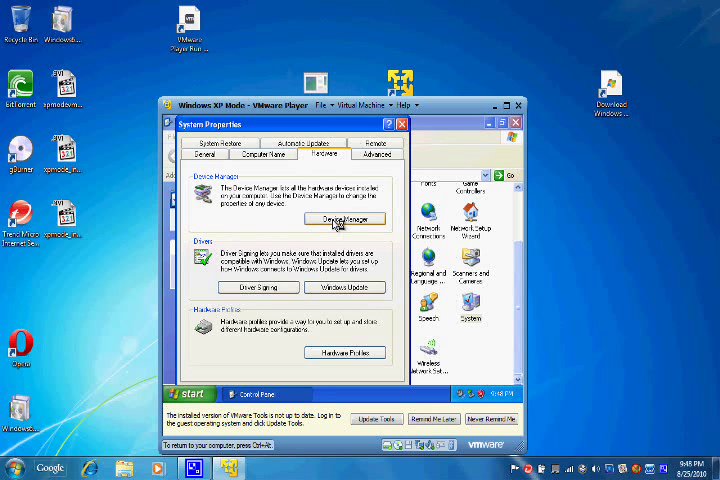
pyautogui.click(344, 218)
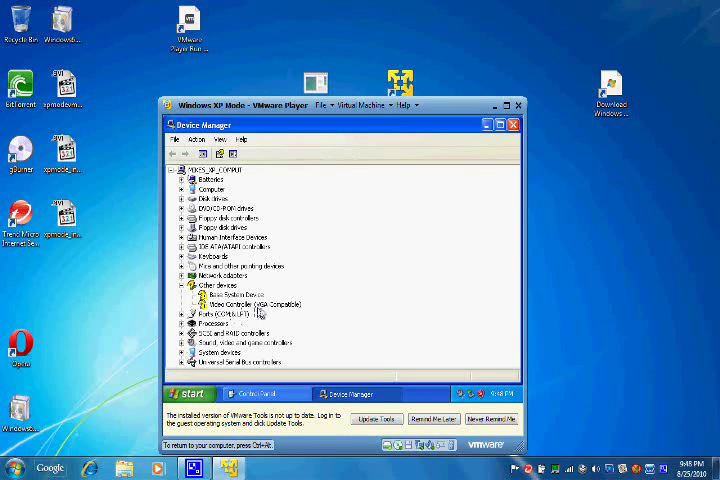
# Inspect the unrecognised entries under Other devices, collapsing and re-expanding the device list.
pyautogui.click(256, 304)
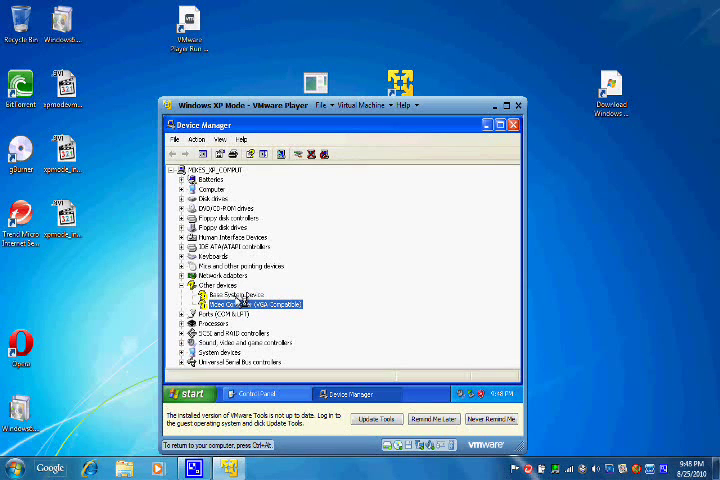
pyautogui.click(230, 296)
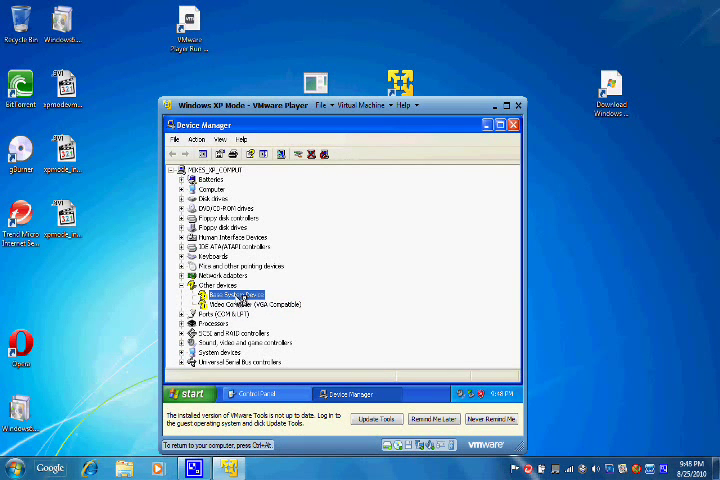
pyautogui.click(176, 168)
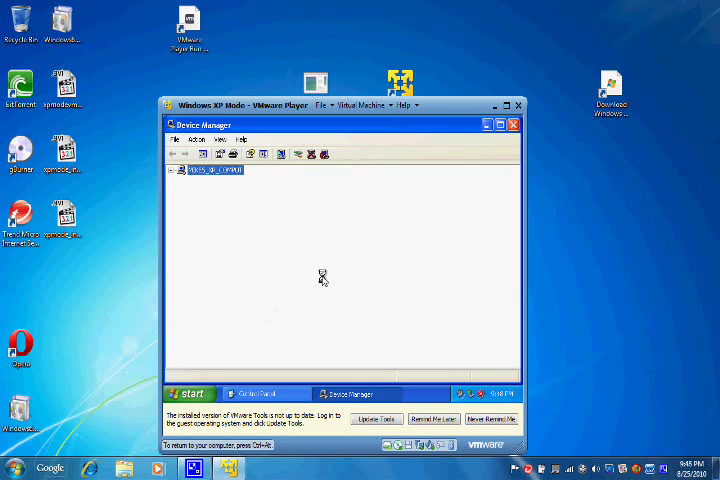
pyautogui.click(176, 168)
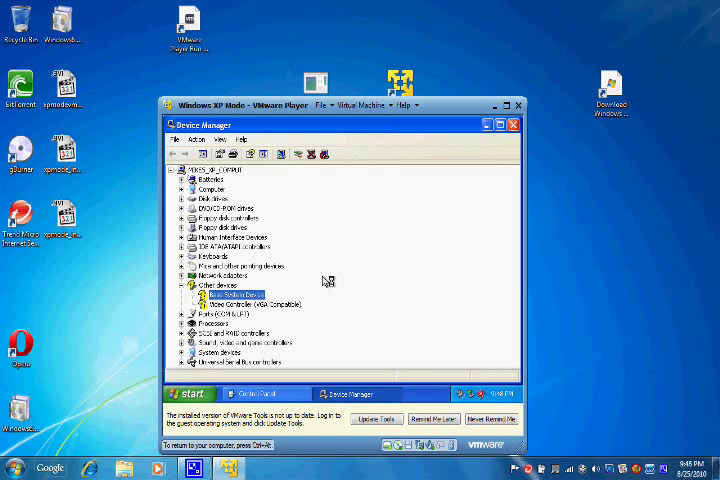
pyautogui.moveTo(324, 280)
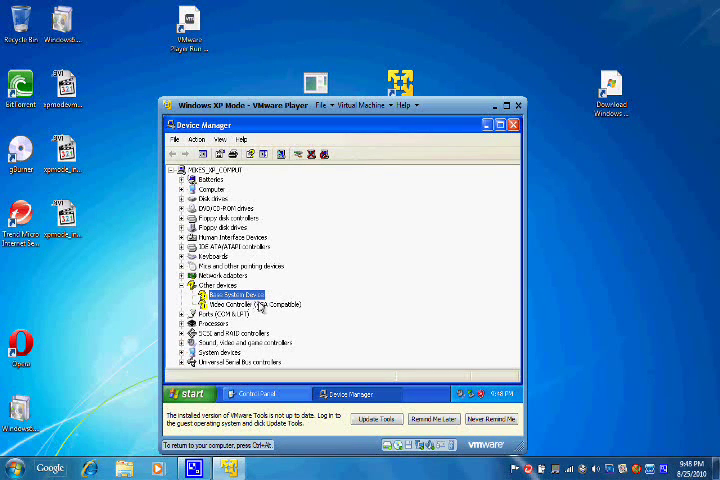
pyautogui.moveTo(338, 306)
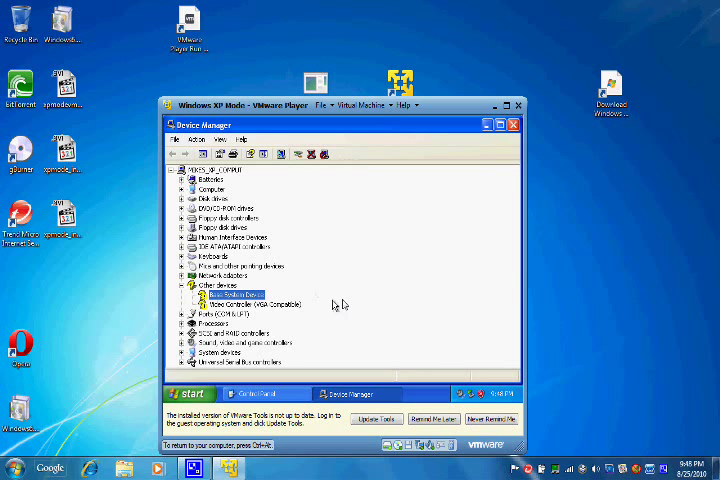